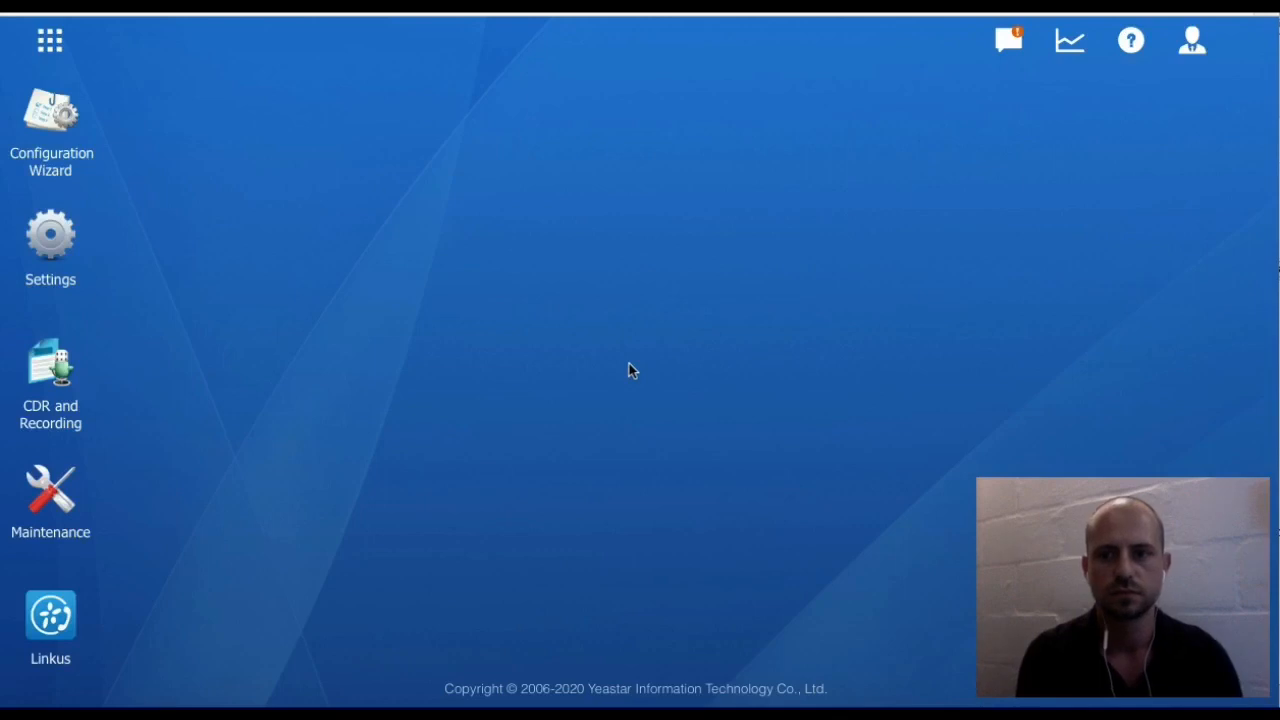
{"action": "mouse_move", "coordinate": [312, 216]}
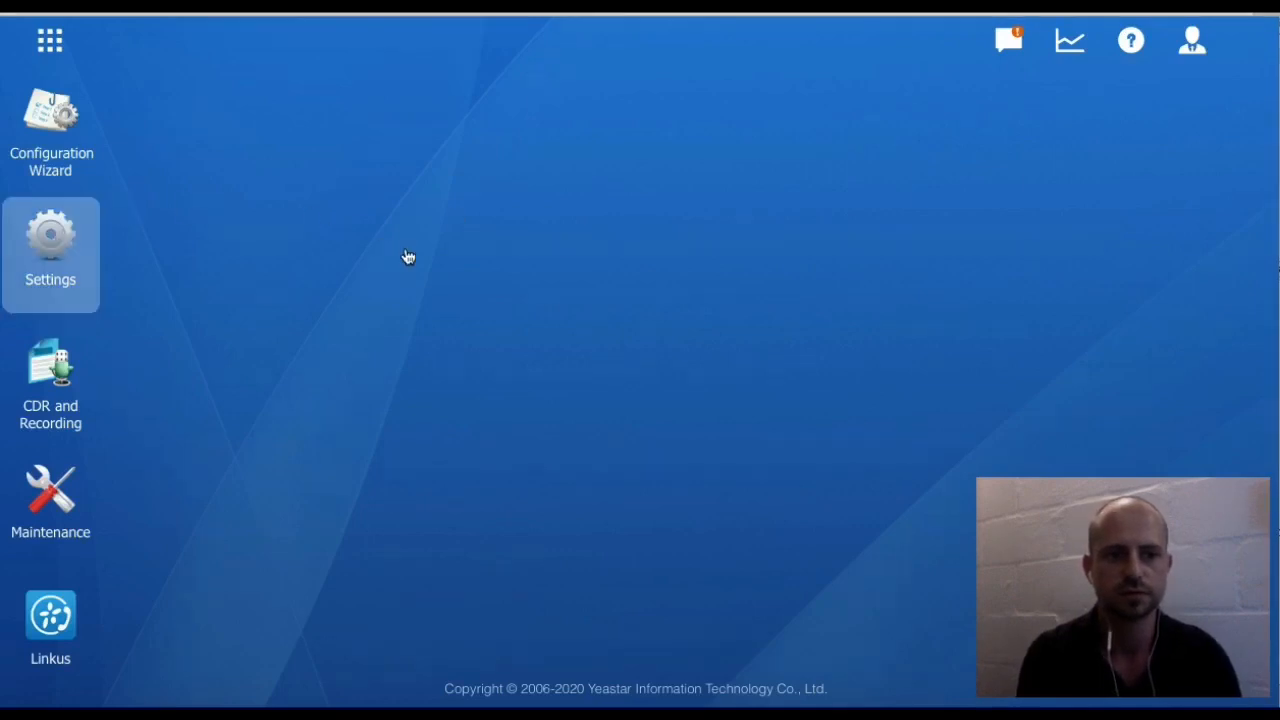
Open the PBX Settings window listing PBX, System and Event Center categories
{"action": "left_click", "coordinate": [50, 254]}
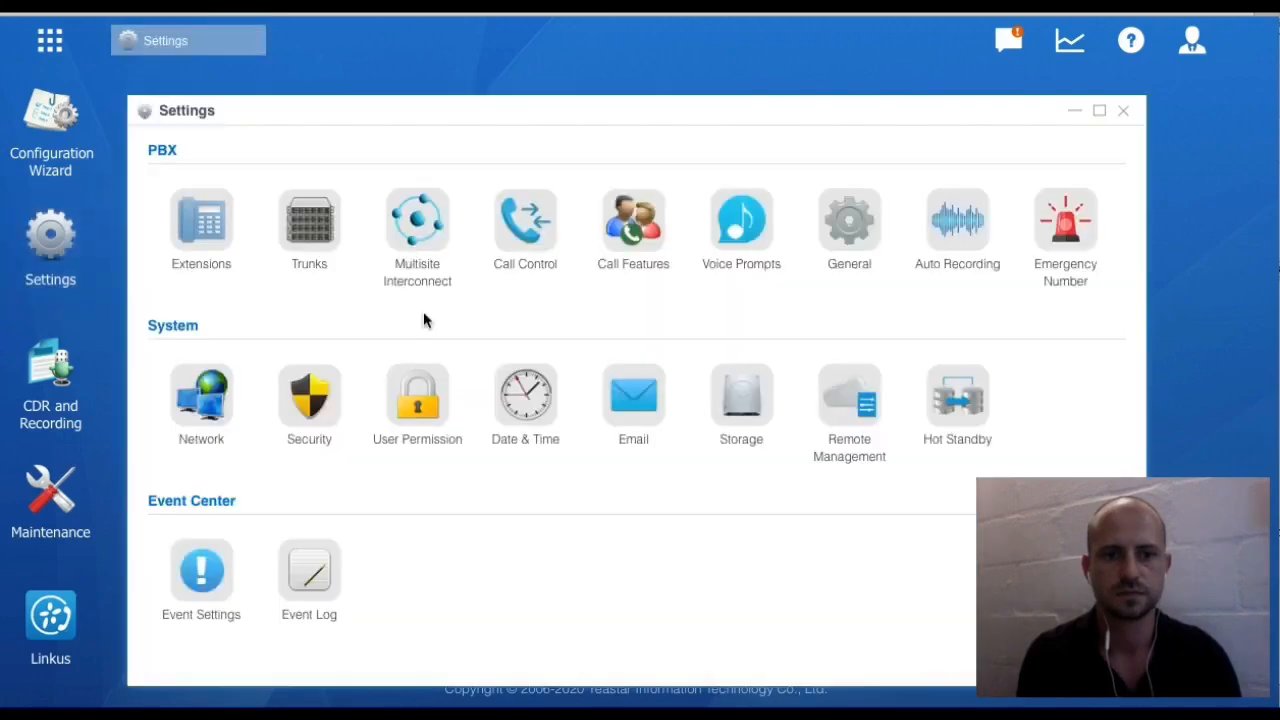
{"action": "mouse_move", "coordinate": [542, 530]}
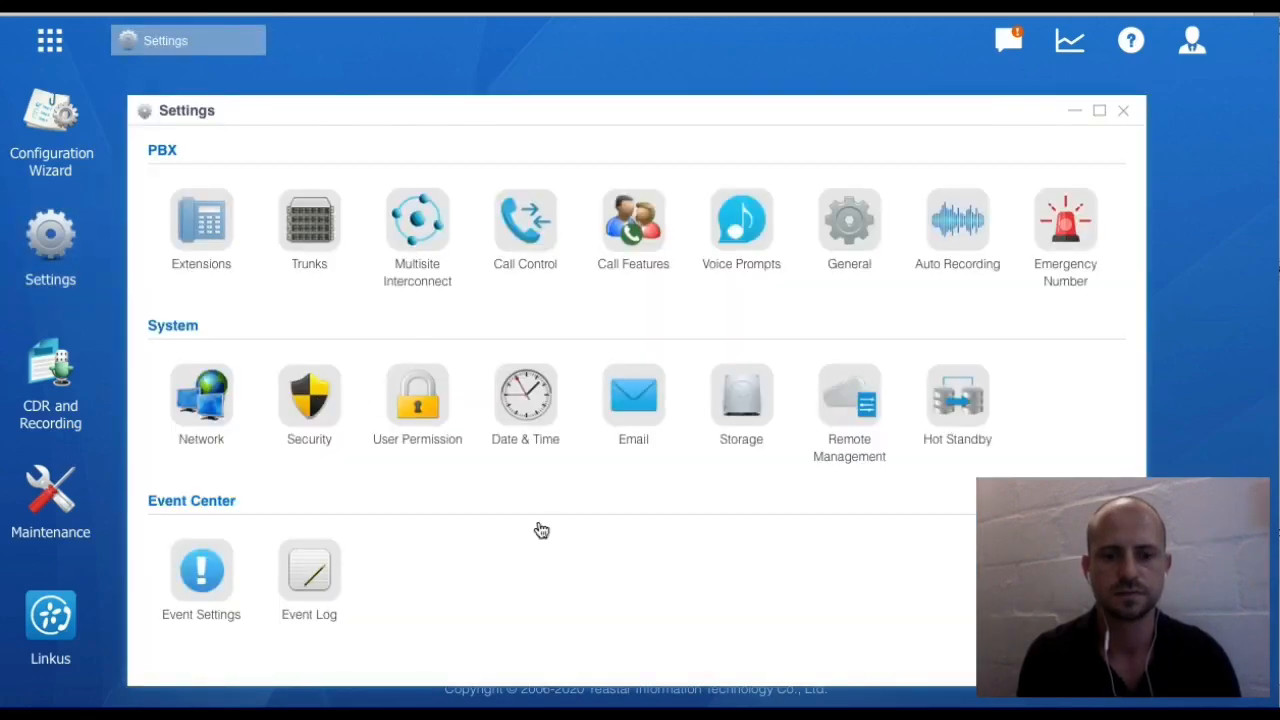
Show the Security section's Service page with SSH off on port 8022
{"action": "left_click", "coordinate": [308, 396]}
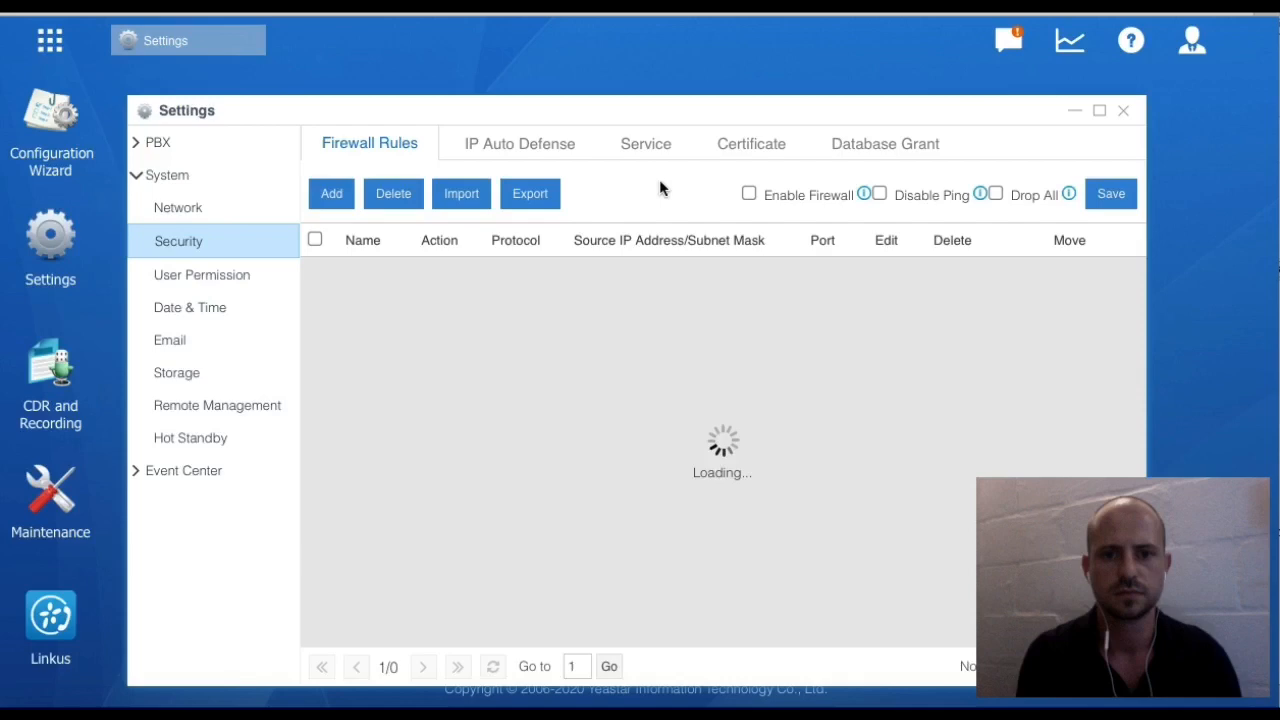
{"action": "left_click", "coordinate": [644, 144]}
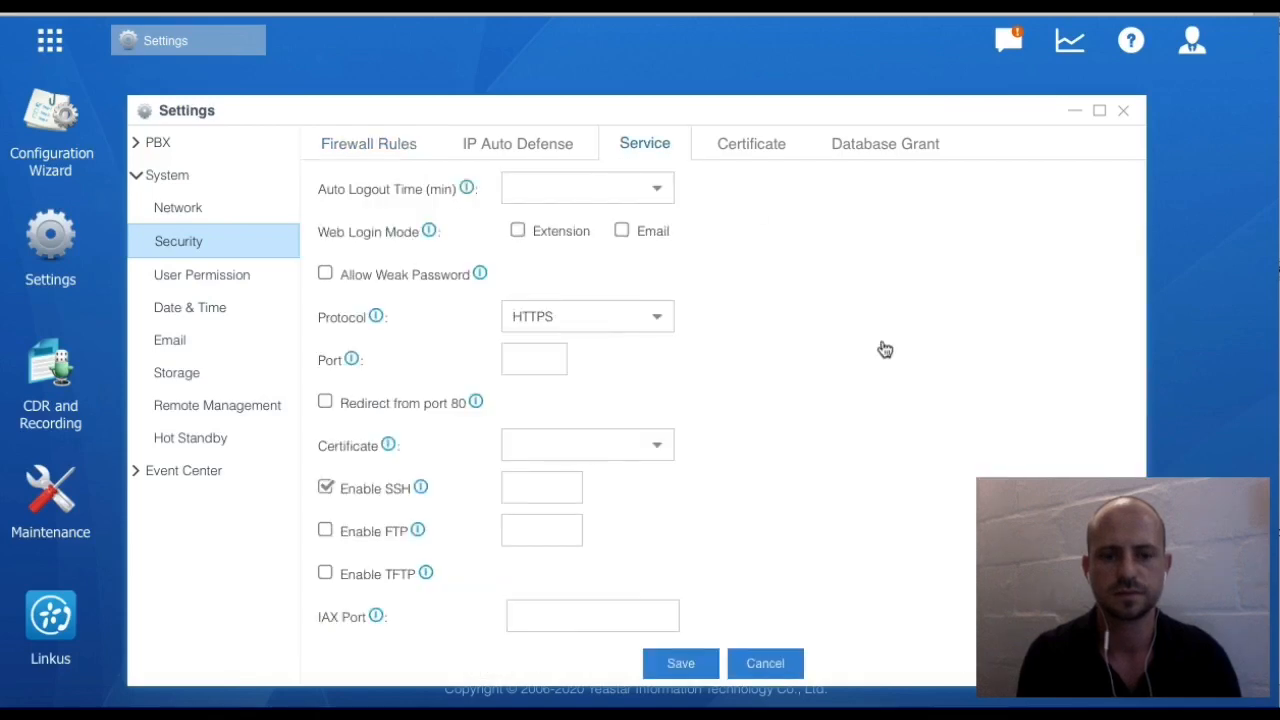
{"action": "mouse_move", "coordinate": [878, 424]}
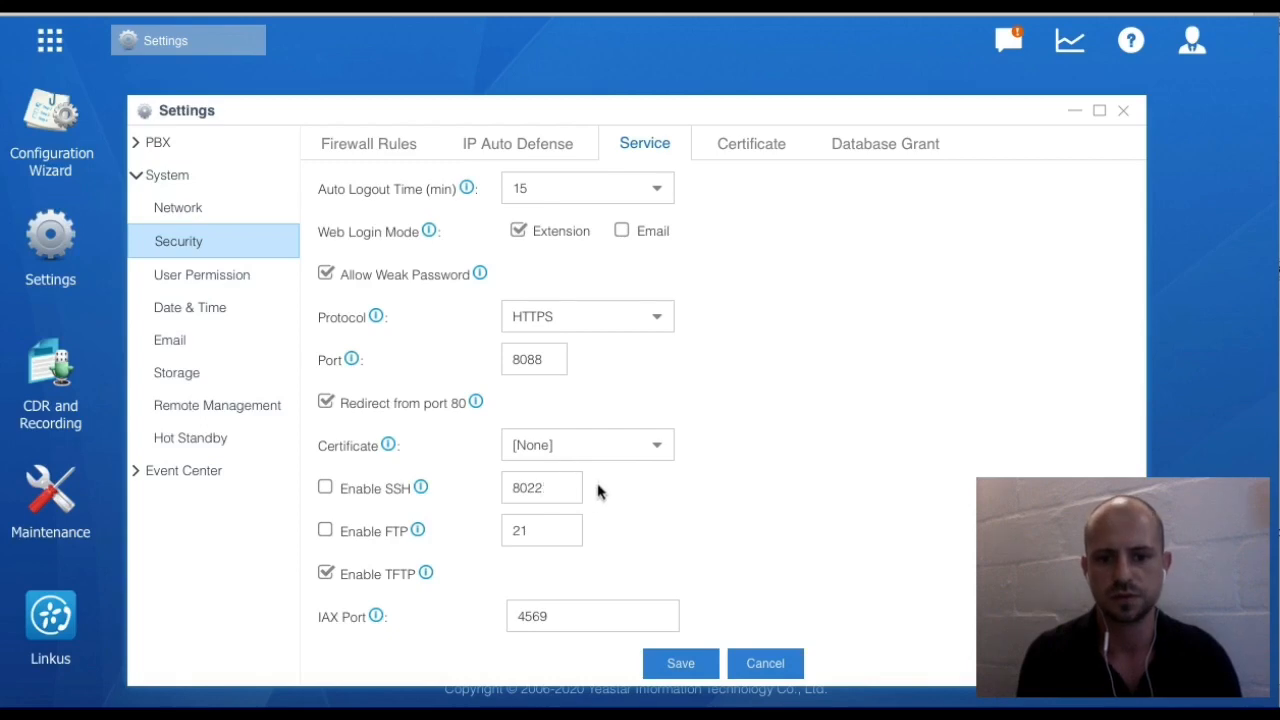
{"action": "left_click", "coordinate": [540, 488]}
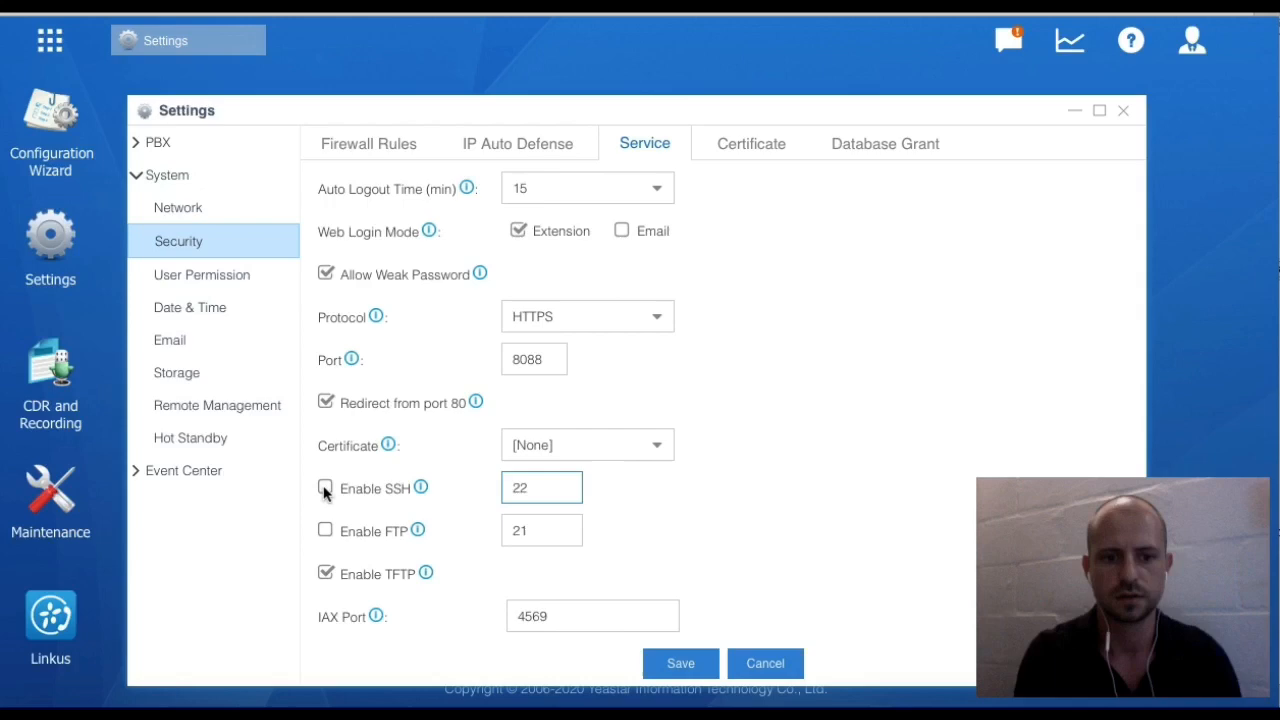
{"action": "left_click", "coordinate": [324, 488]}
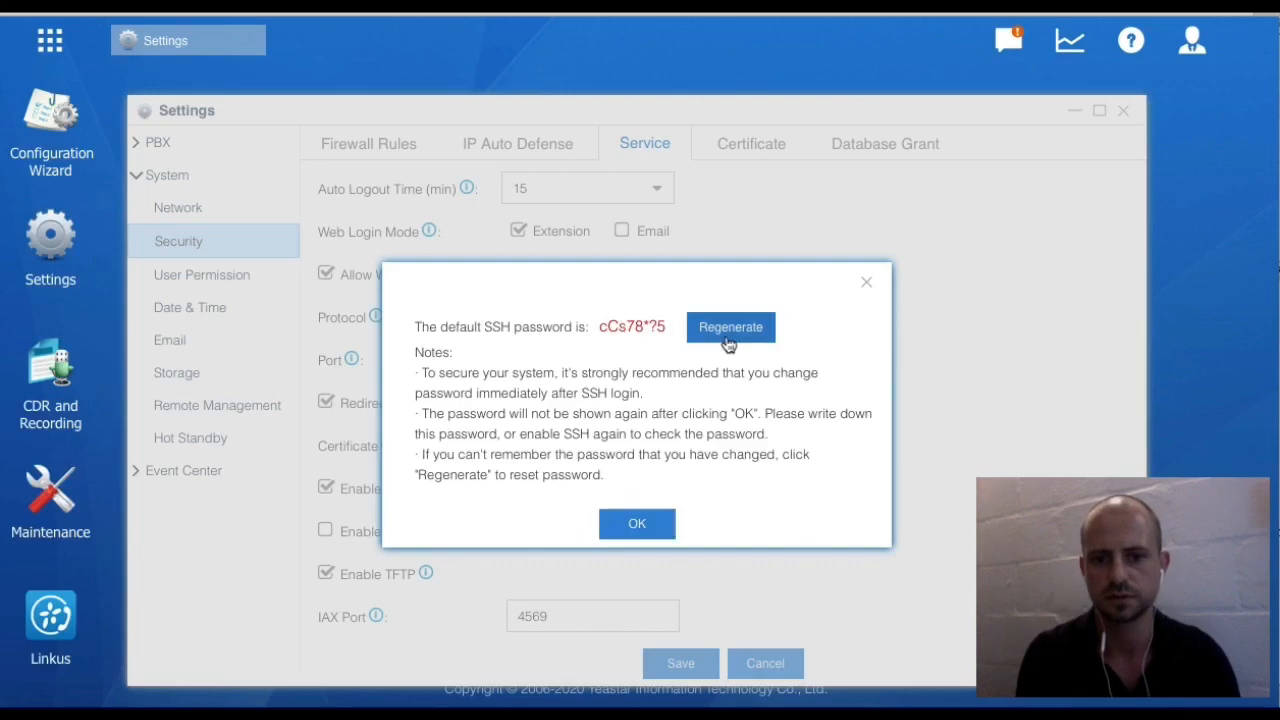
{"action": "mouse_move", "coordinate": [672, 360]}
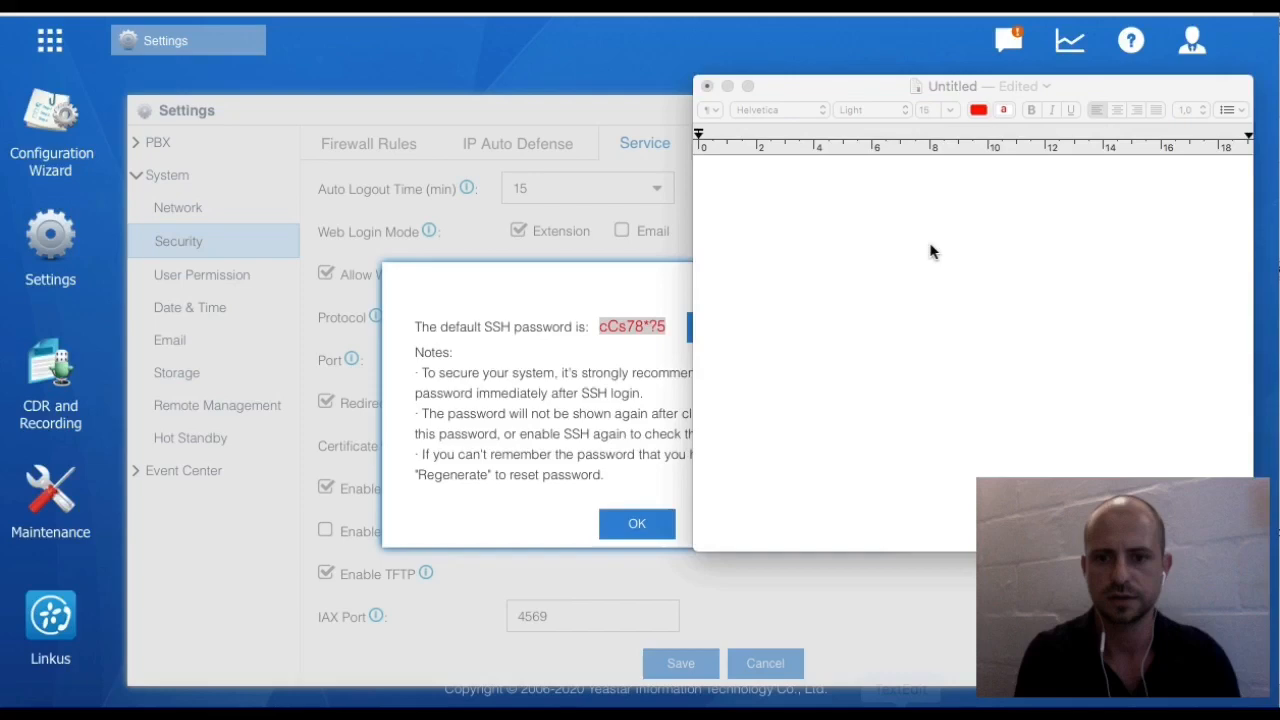
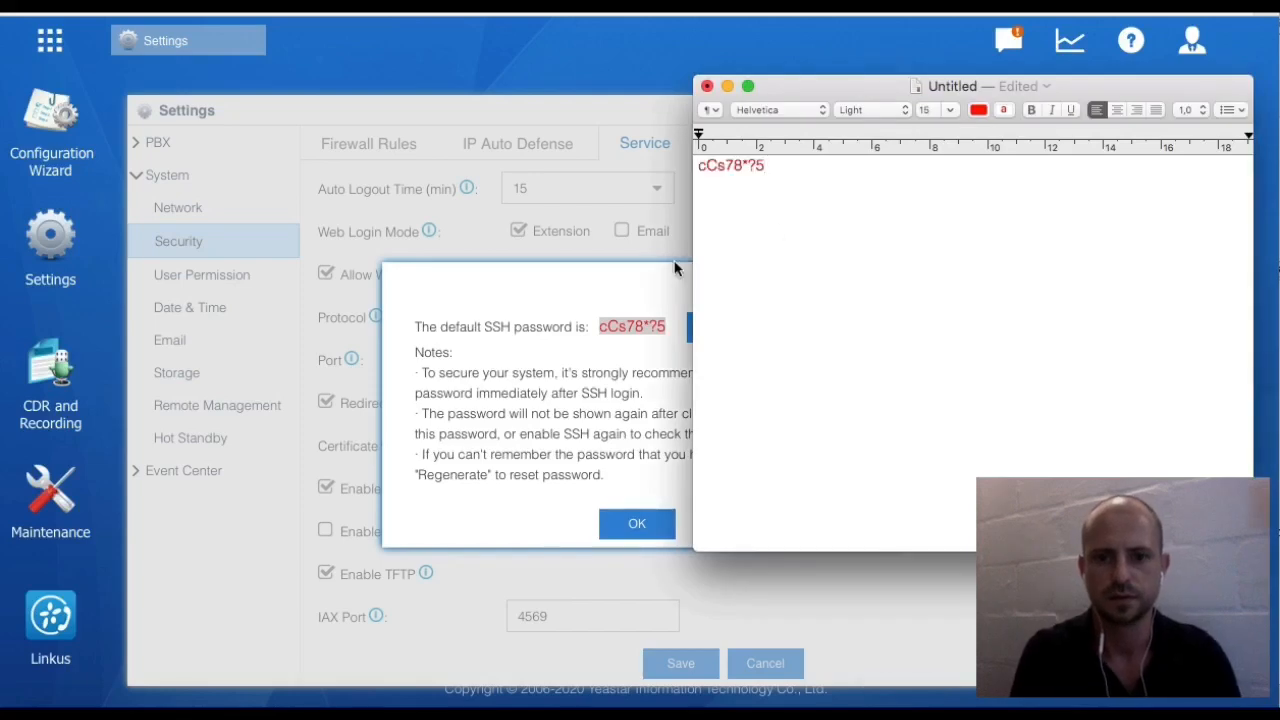
Save SSH enabled on port 22, dismissing the password notice and firewall reminder
{"action": "left_click", "coordinate": [636, 524]}
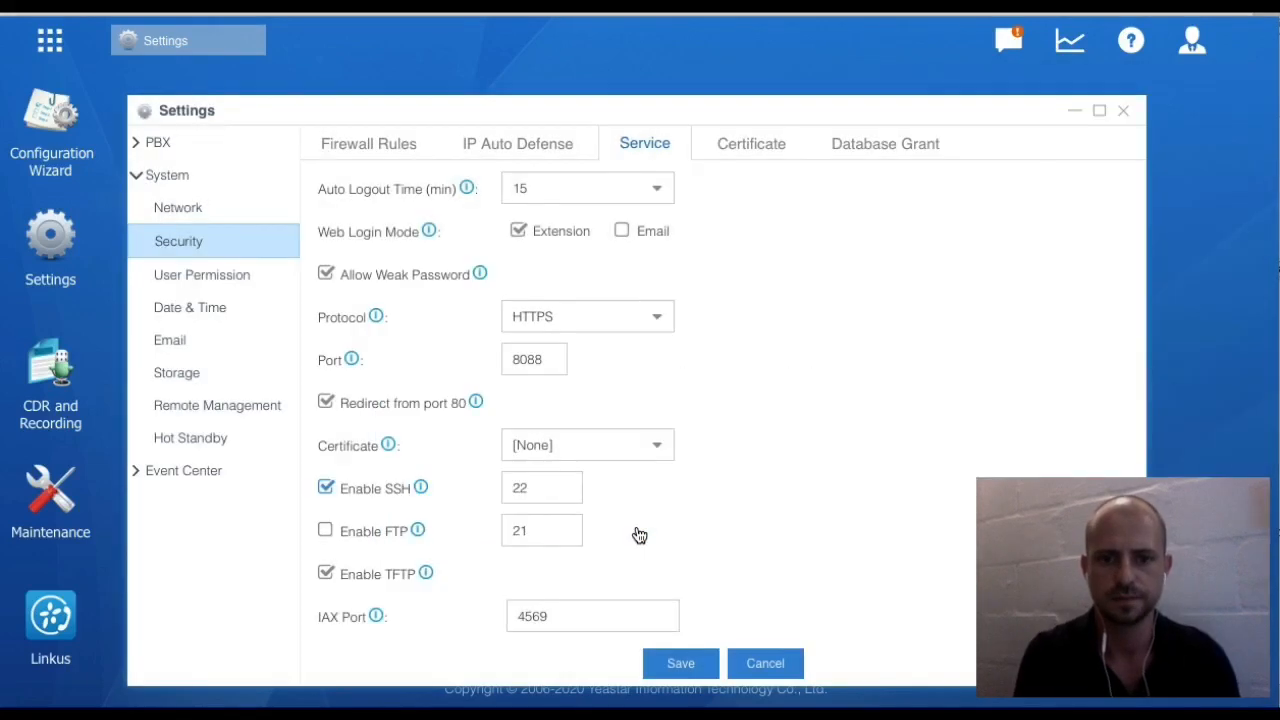
{"action": "left_click", "coordinate": [680, 664]}
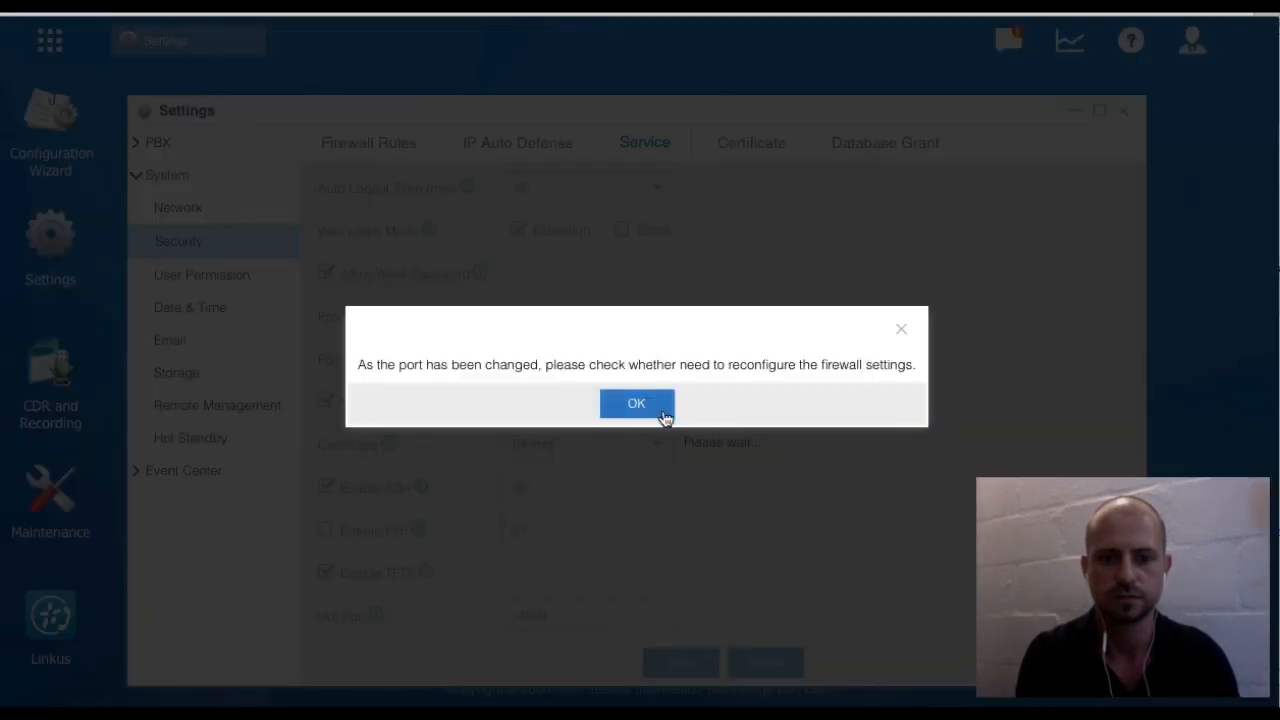
{"action": "left_click", "coordinate": [636, 404]}
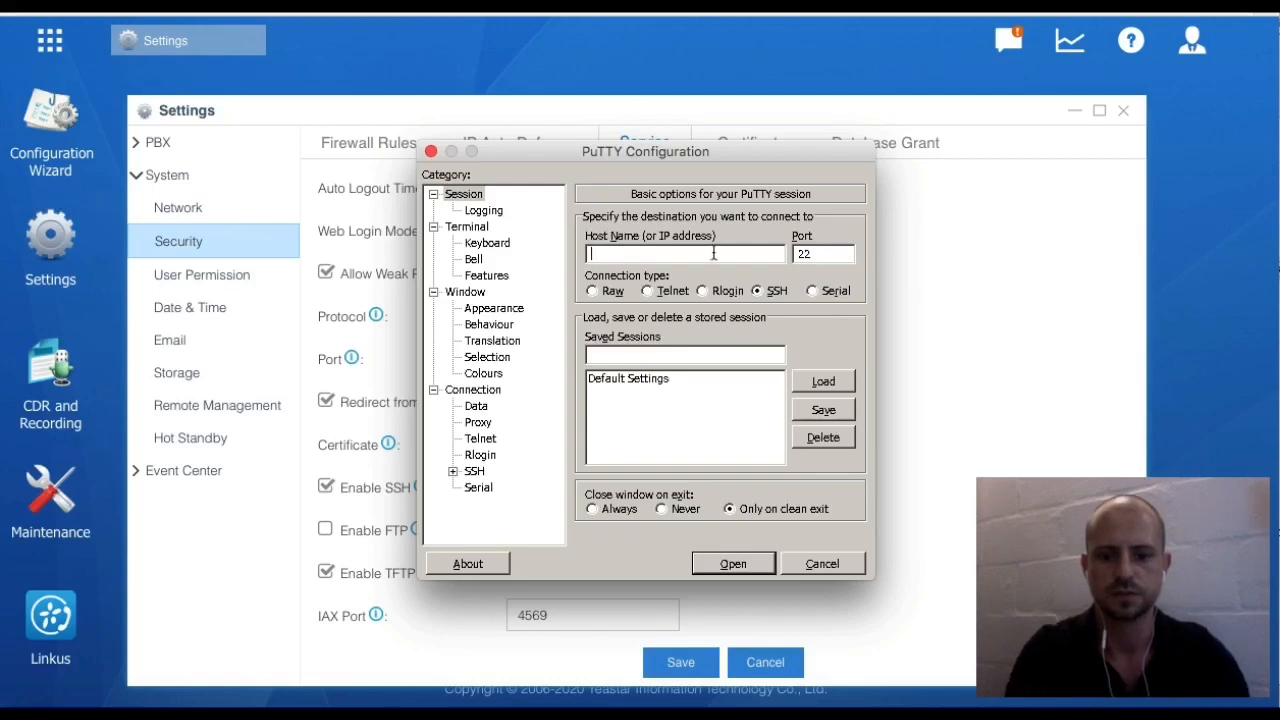
Start a PuTTY SSH session to 192.168.10.75 on port 22
{"action": "type", "text": "192.168."}
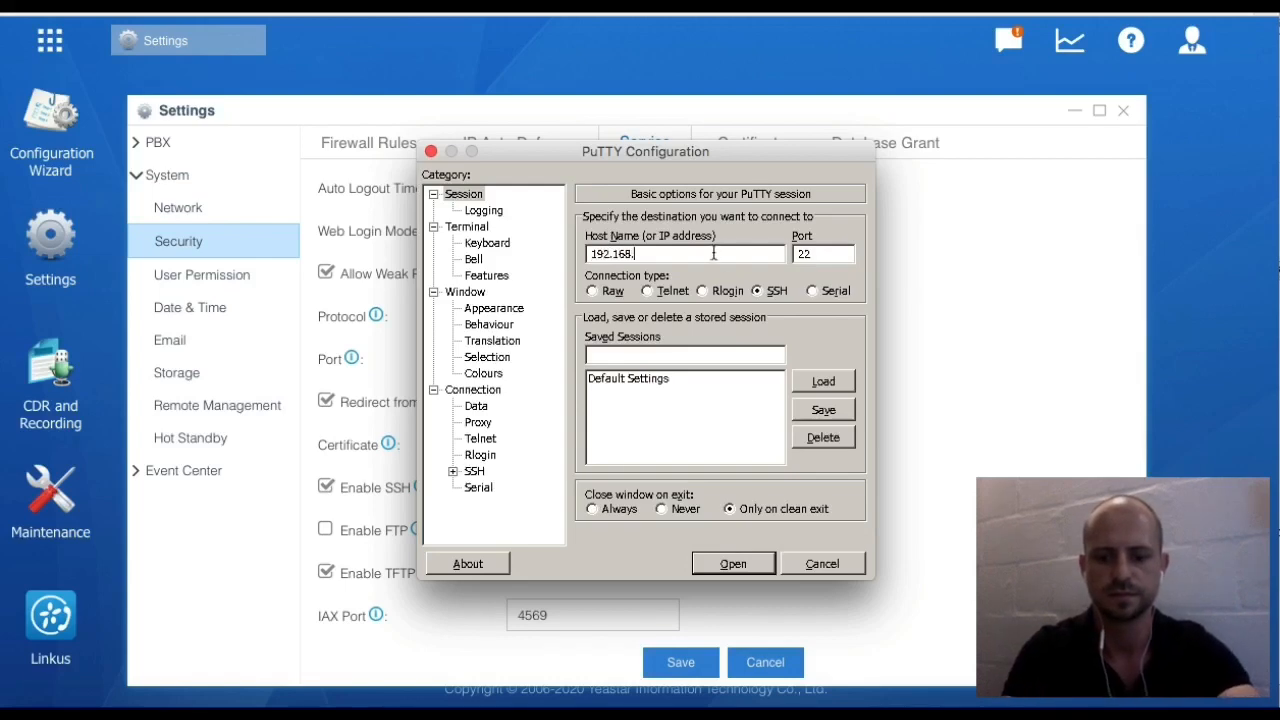
{"action": "type", "text": "10.75"}
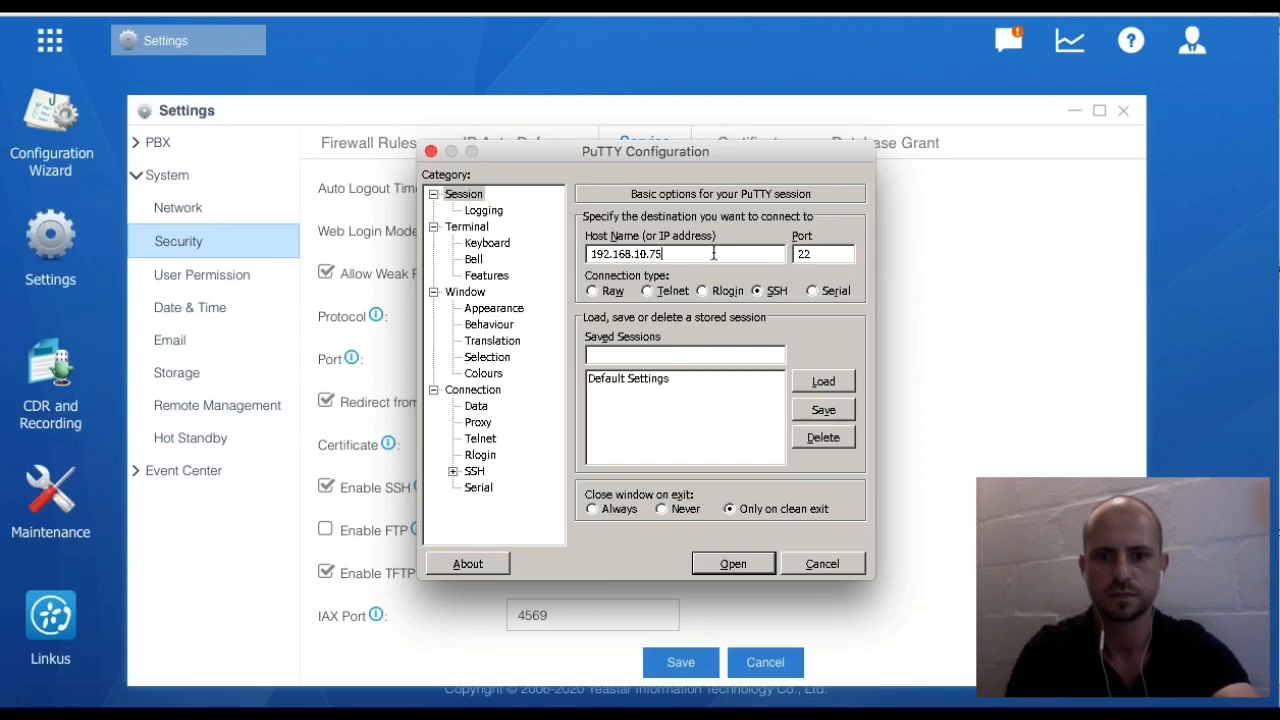
{"action": "mouse_move", "coordinate": [816, 256]}
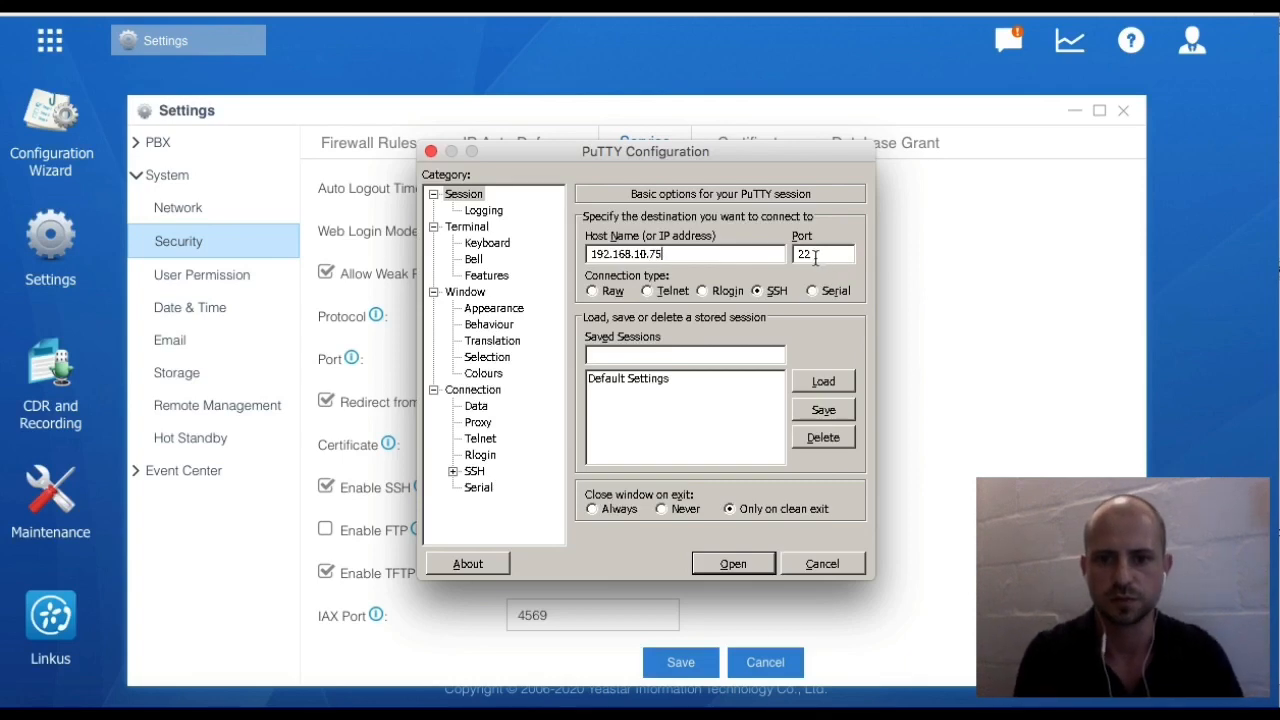
{"action": "left_click", "coordinate": [732, 564]}
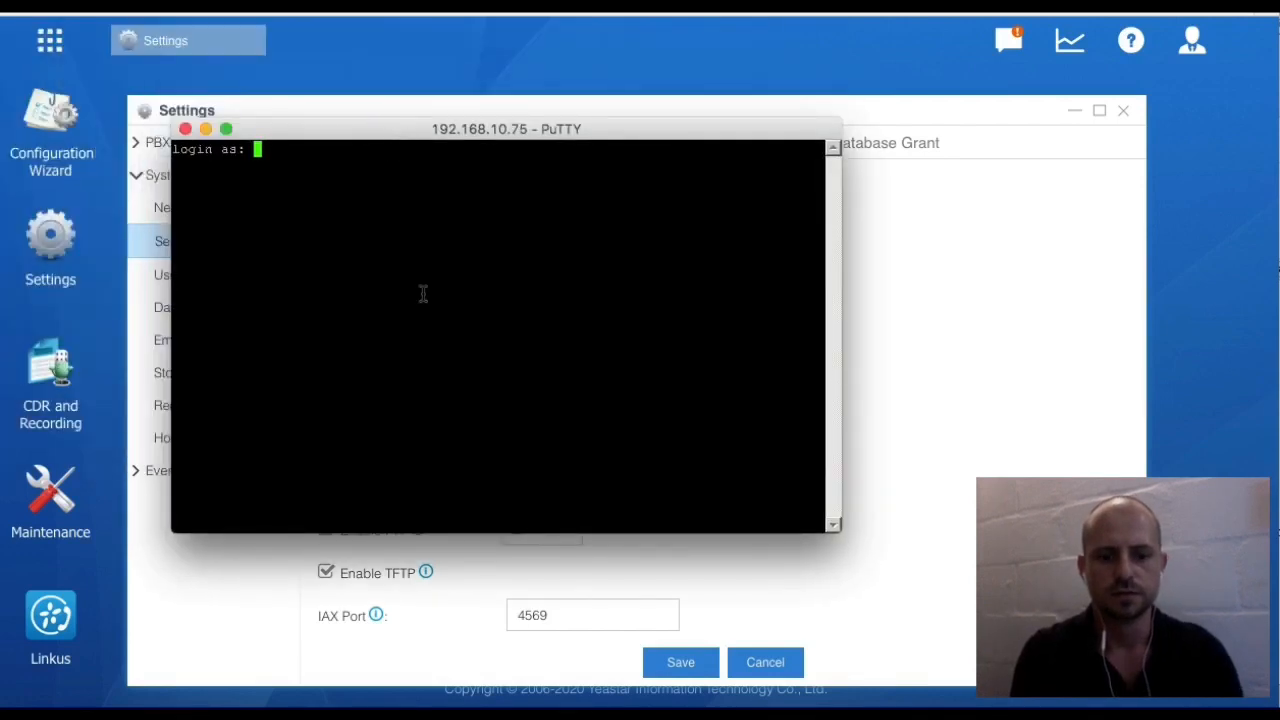
Log in as support with the default SSH password, reaching the shell prompt
{"action": "type", "text": "support"}
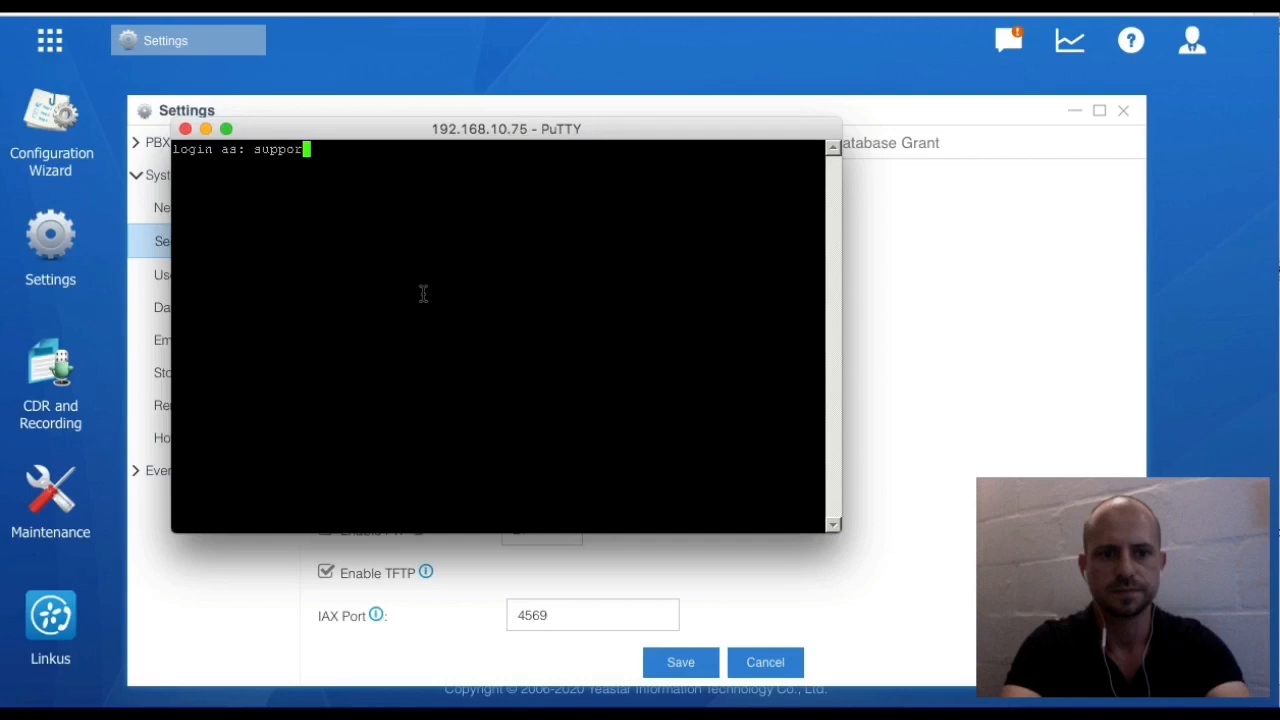
{"action": "key", "text": "Return"}
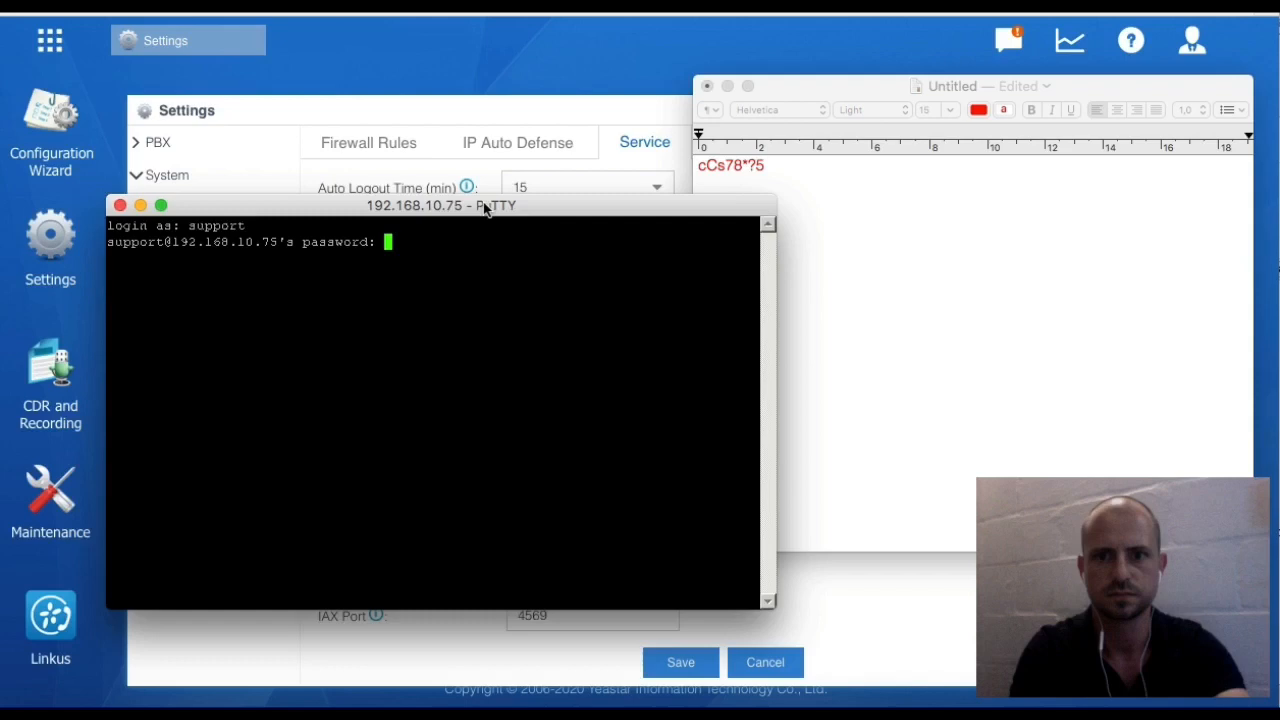
{"action": "key", "text": "Return"}
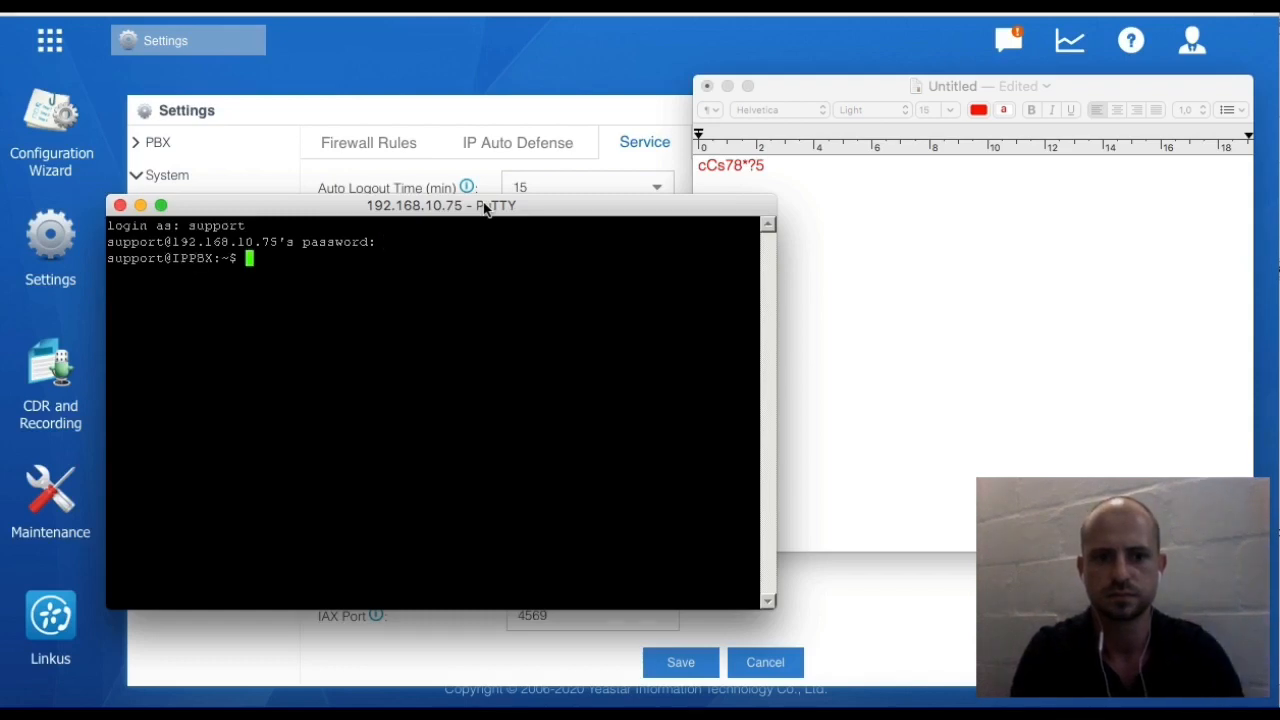